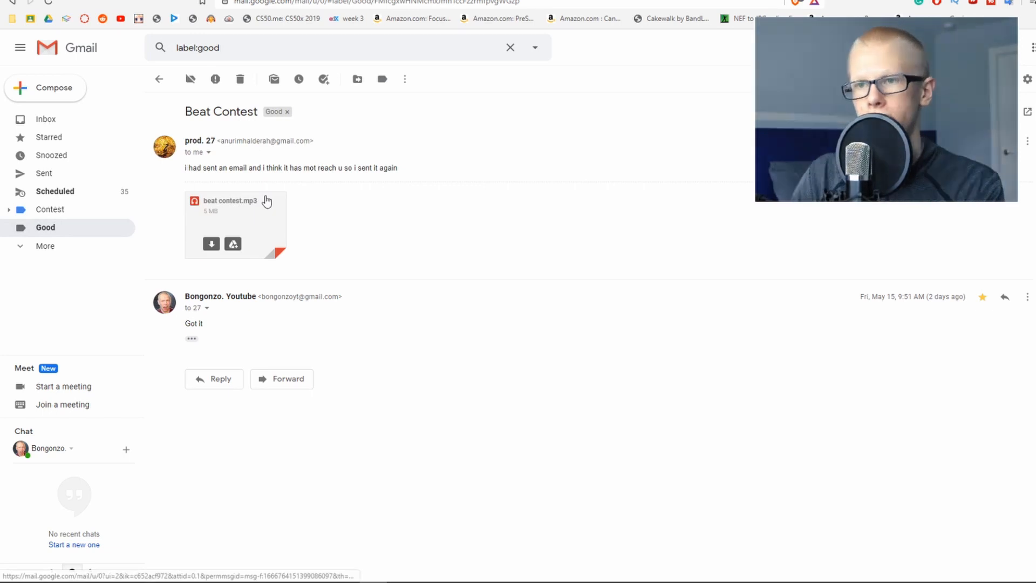
# Play the prod. 27 attachment, then leave that thread and open the 2K Contest email.
pyautogui.click(224, 201)
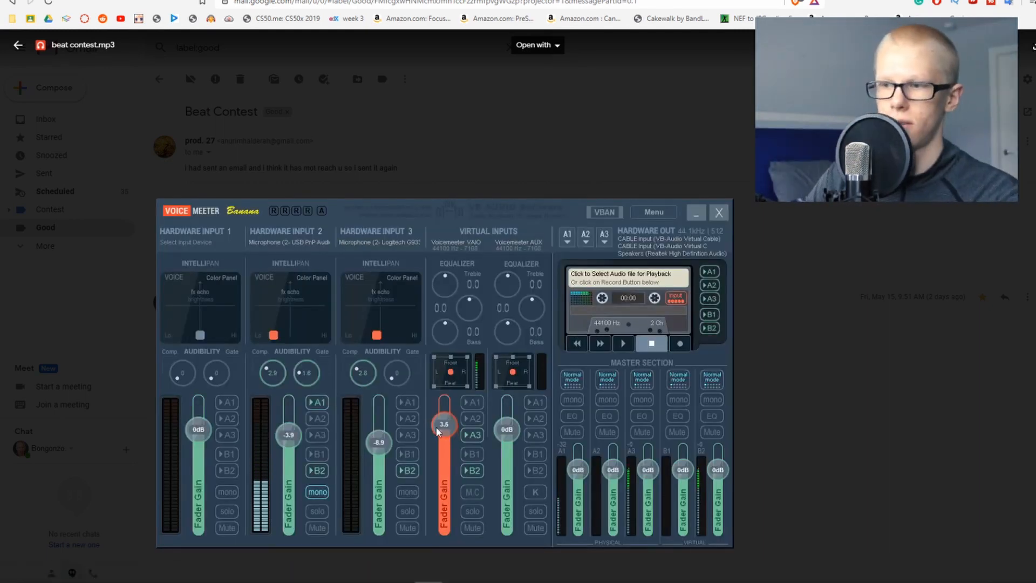
pyautogui.click(719, 212)
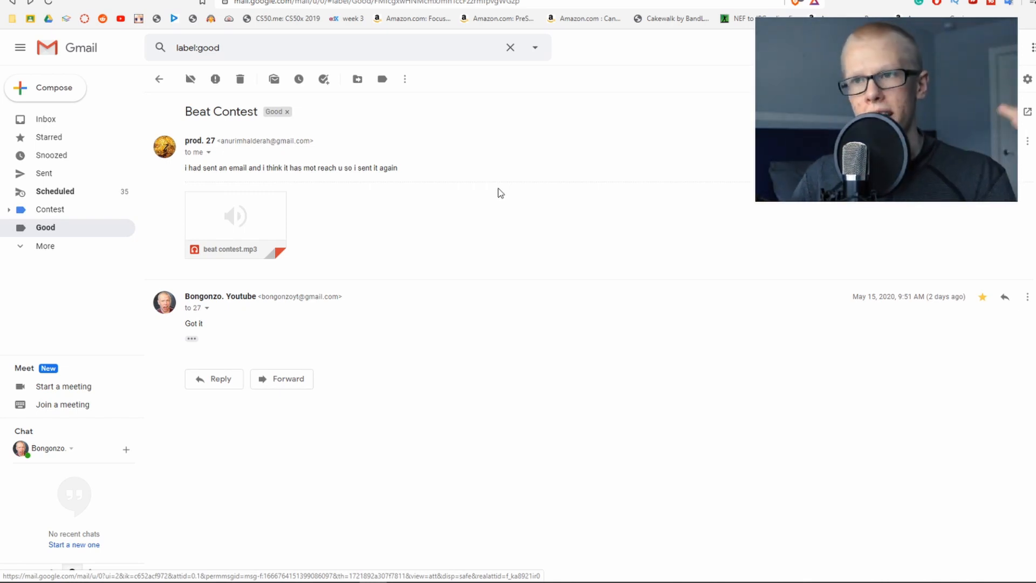
pyautogui.moveTo(447, 178)
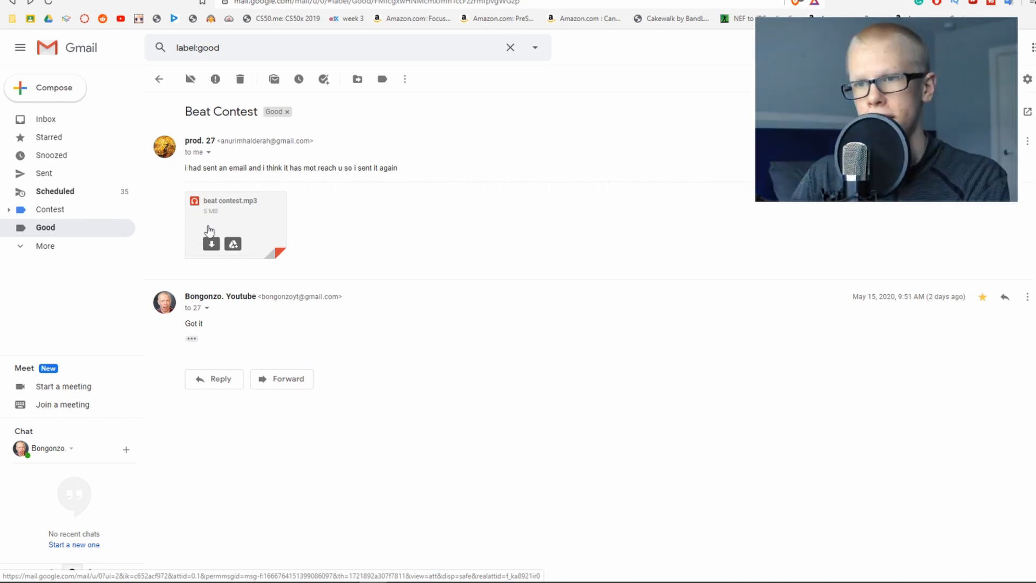
pyautogui.click(234, 224)
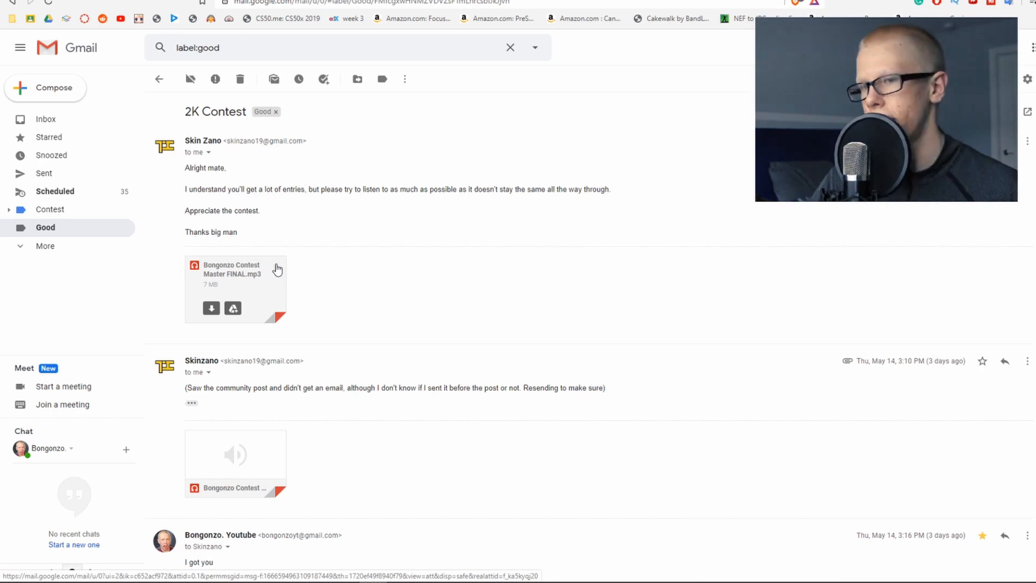
# Play the Bongonzo Contest Master FINAL.mp3 attachment in the preview player.
pyautogui.click(235, 280)
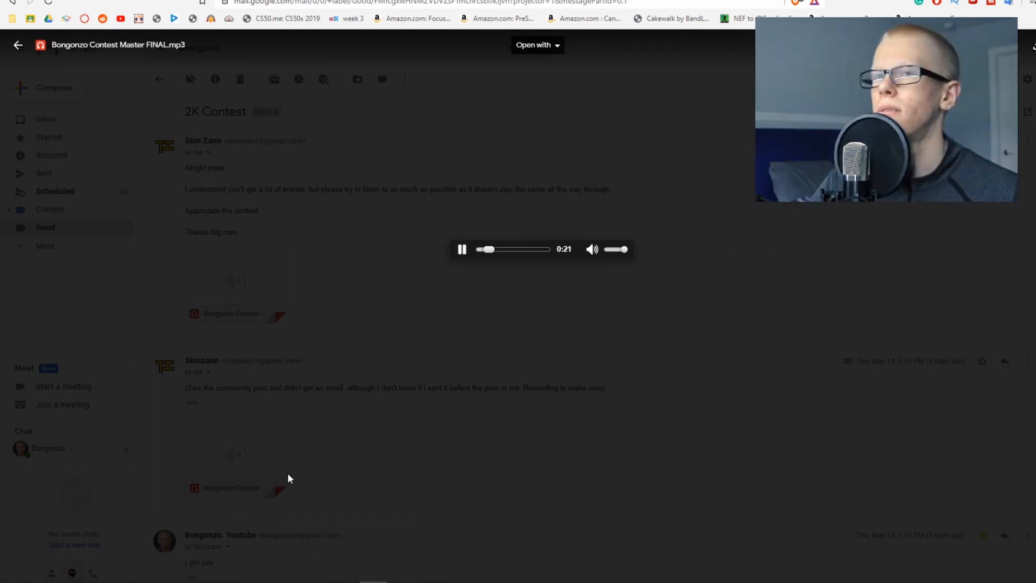
pyautogui.moveTo(293, 399)
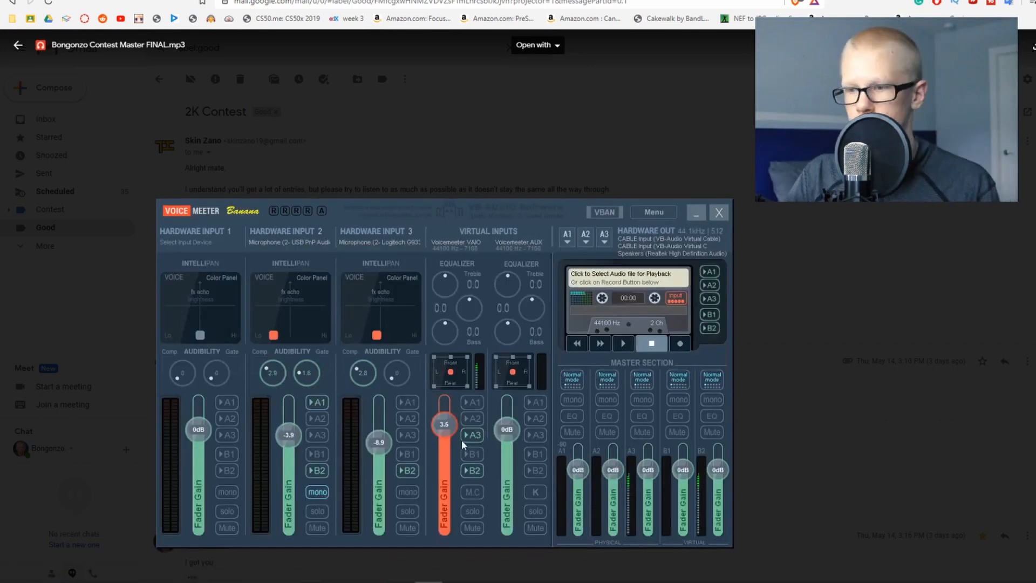
# Seek the Bongonzo Contest Master FINAL preview forward to about 52 seconds.
pyautogui.moveTo(444, 424); pyautogui.dragTo(443, 426)
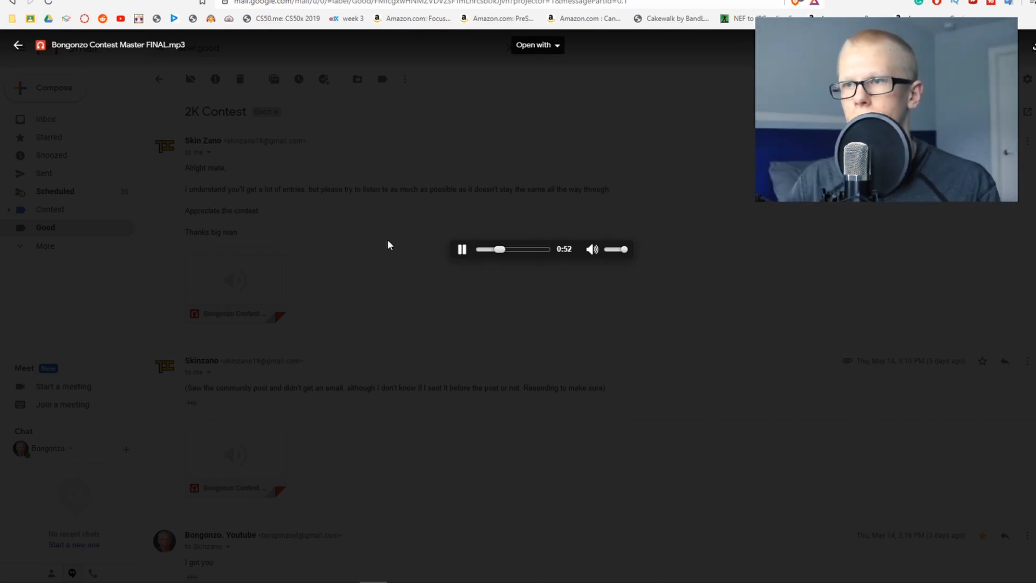
pyautogui.moveTo(372, 262)
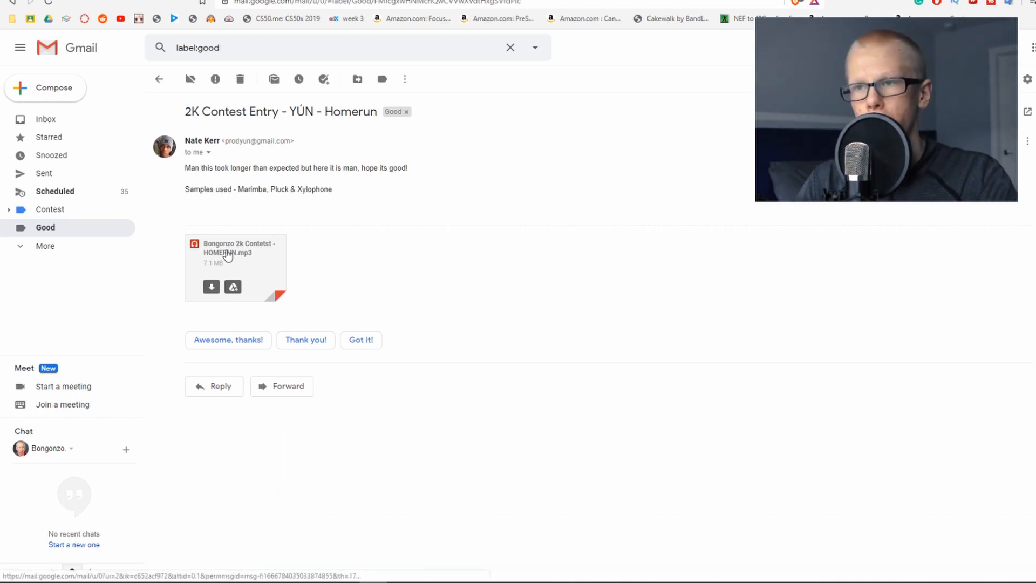
pyautogui.click(229, 253)
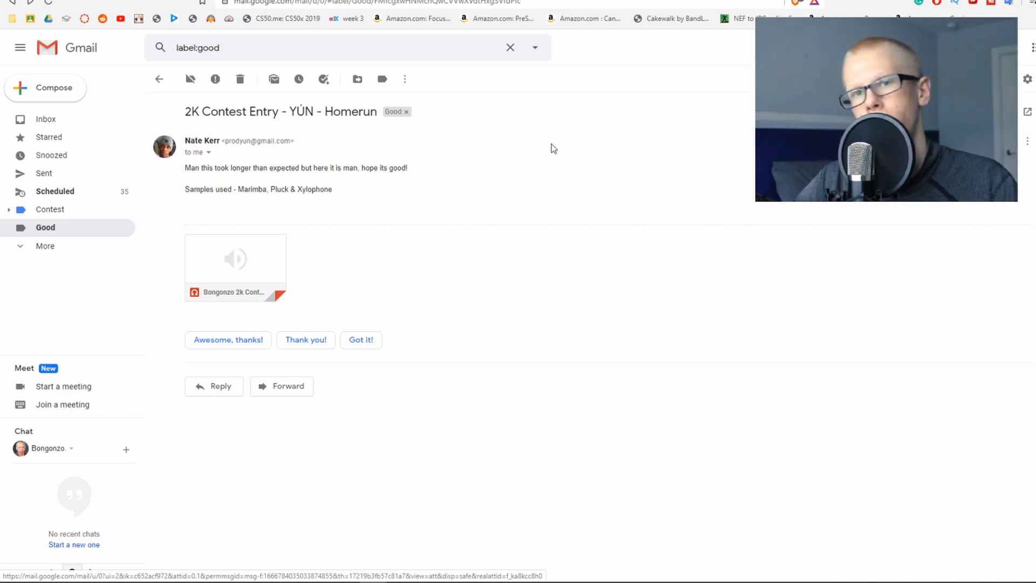
pyautogui.moveTo(391, 198)
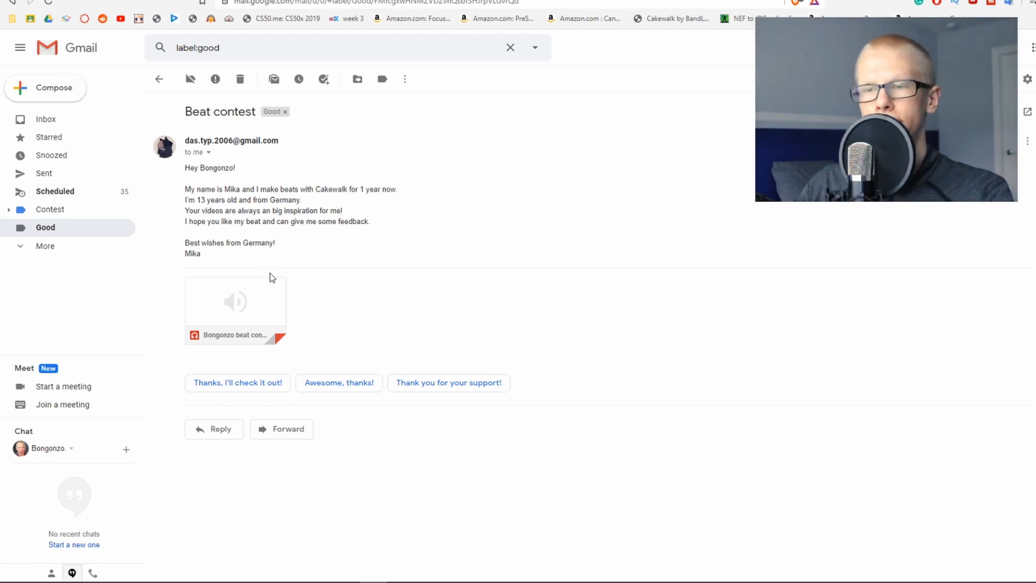
# Select the Bongonzo beat contest mp3 attachment in Mika's Beat contest email.
pyautogui.click(236, 301)
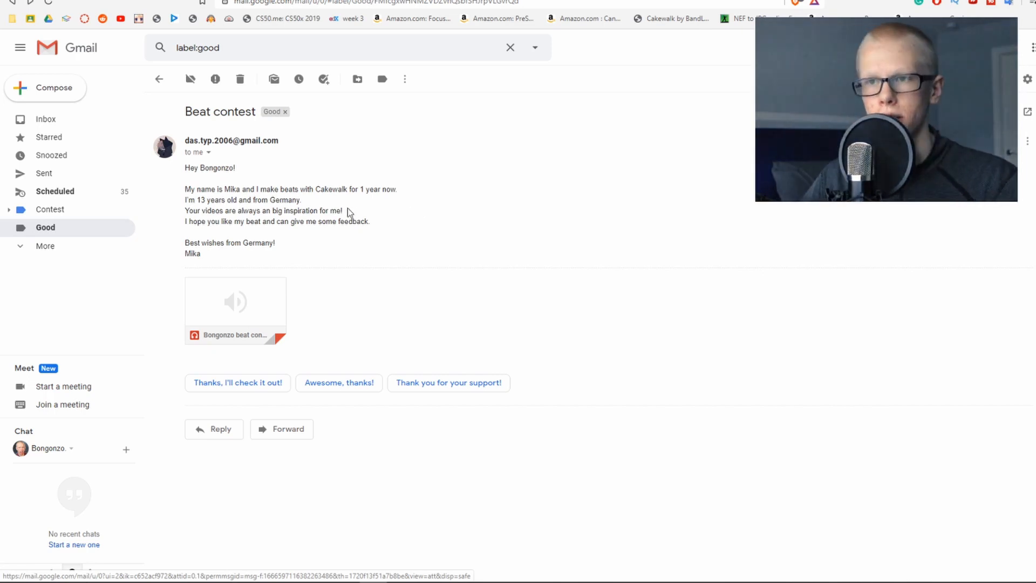
pyautogui.moveTo(158, 79)
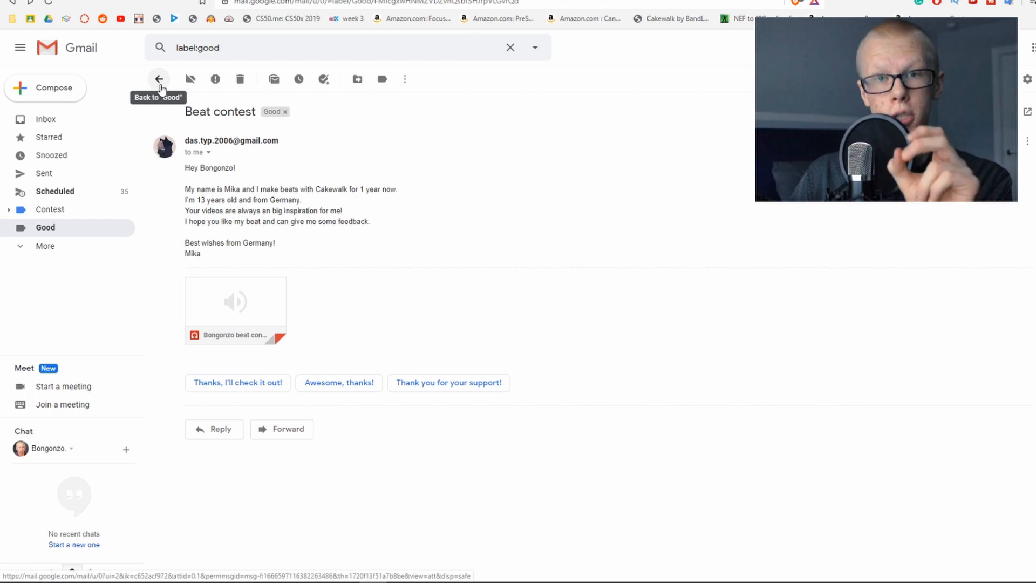
# Return from the current contest email to the Good label's message list.
pyautogui.click(236, 309)
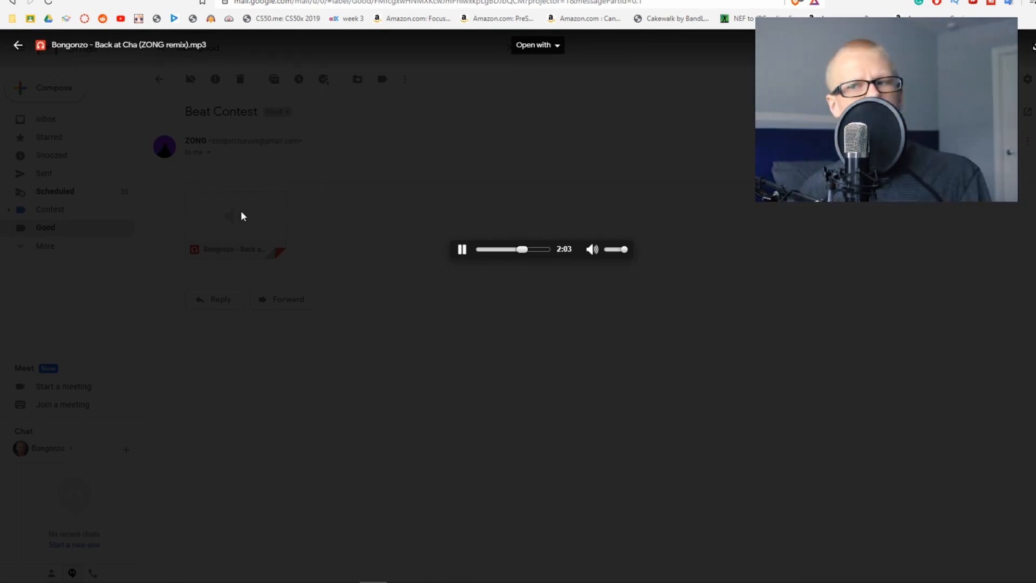
pyautogui.moveTo(272, 225)
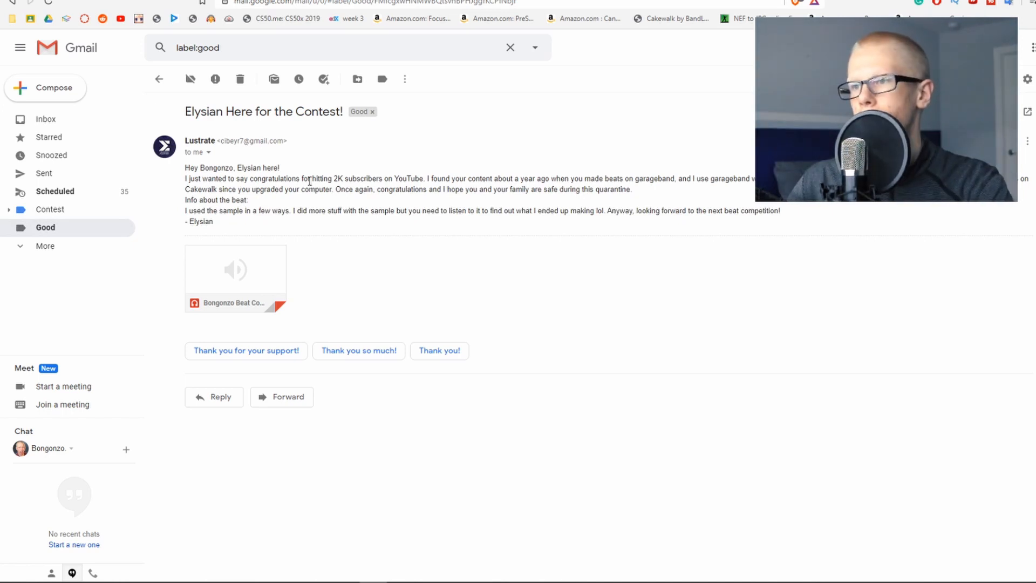
# Highlight Elysian's opening lines and play Bongonzo Beat Contest Thingy.mp3 in the preview.
pyautogui.moveTo(185, 178); pyautogui.dragTo(464, 178)
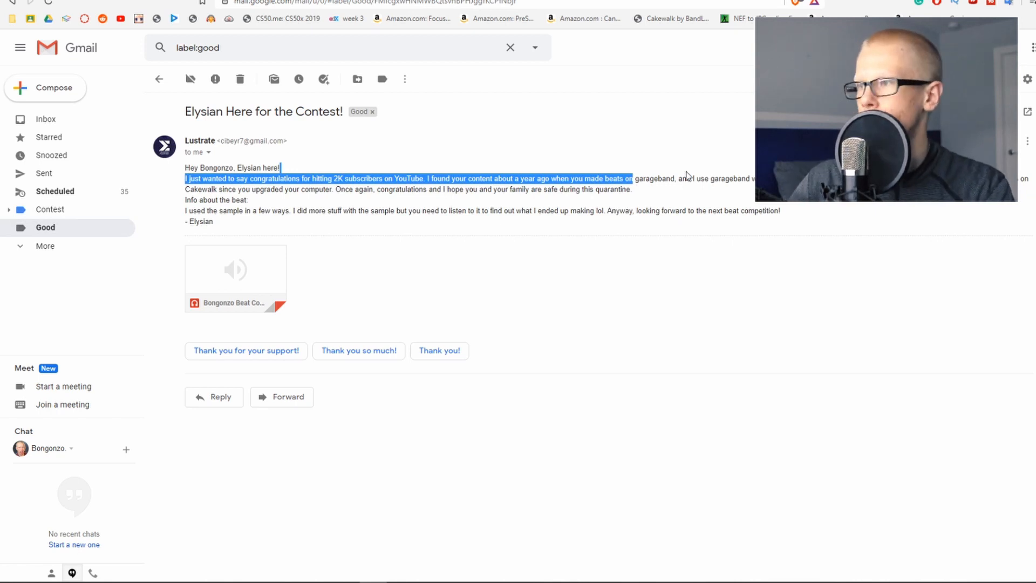
pyautogui.moveTo(237, 262)
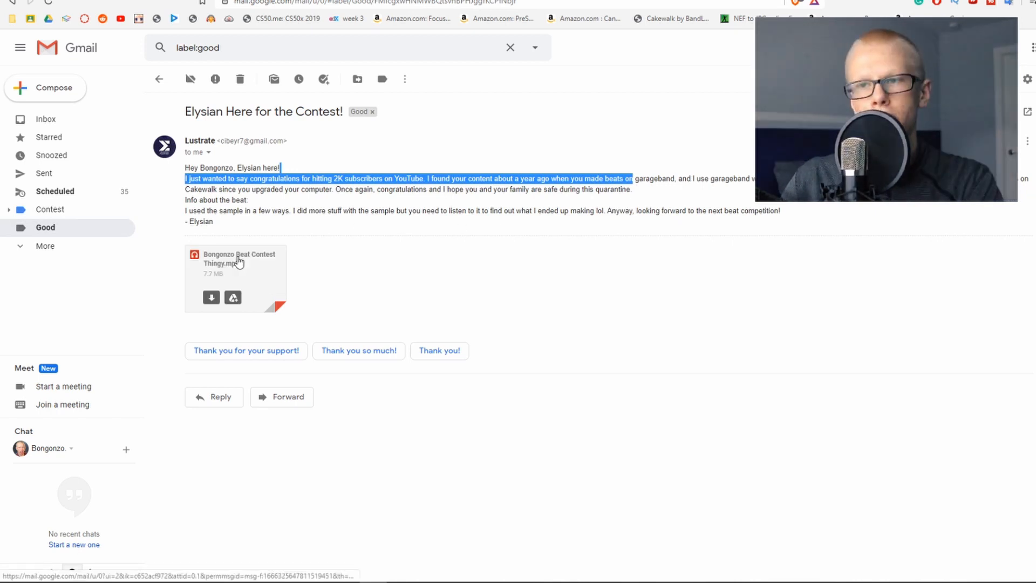
pyautogui.click(236, 271)
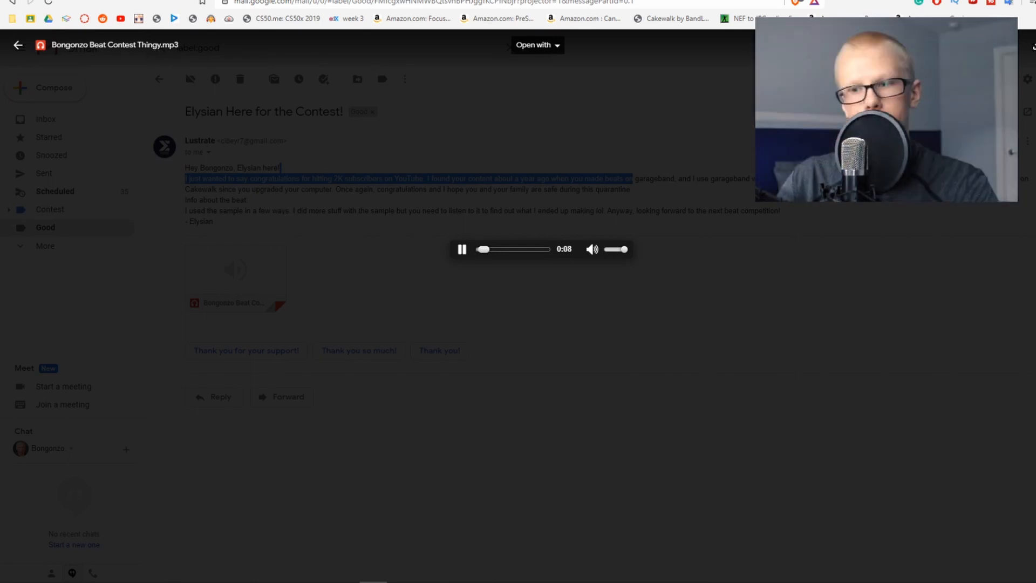
# Bring up Voicemeeter Banana and nudge the VAIO virtual input fader up.
pyautogui.click(428, 573)
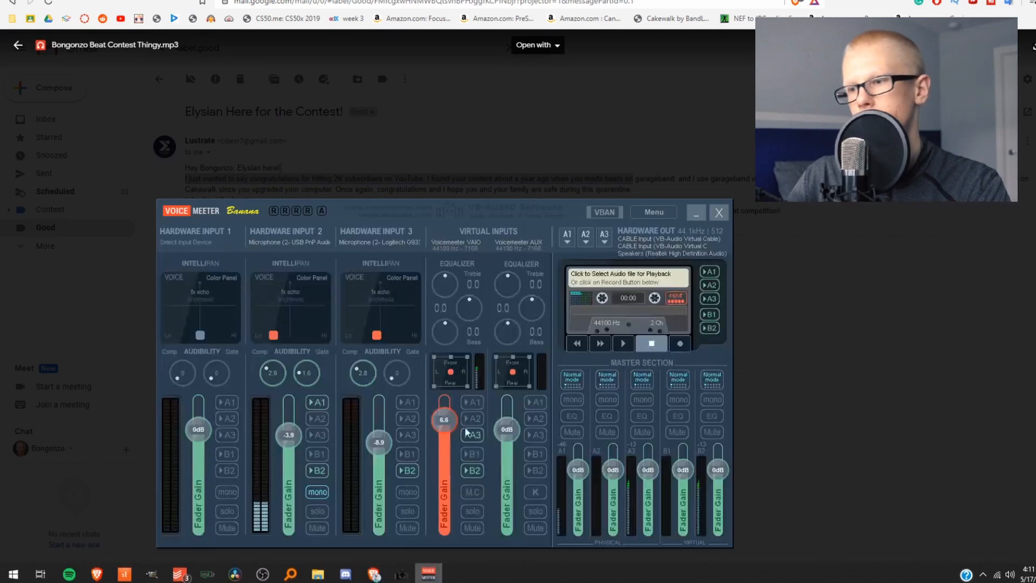
pyautogui.moveTo(444, 420); pyautogui.dragTo(443, 413)
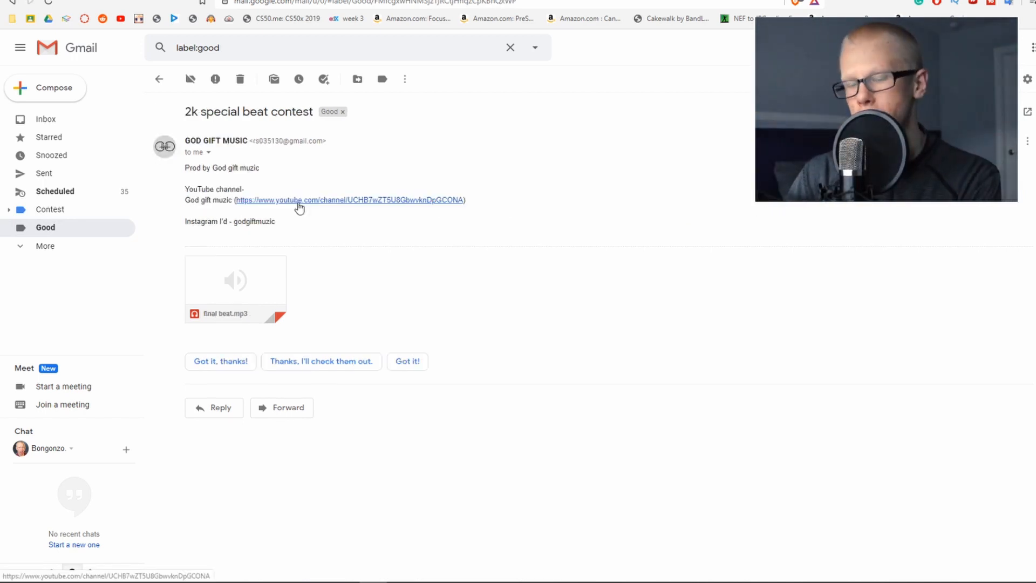
# Open God Gift Music's 2k special entry and play its final beat.mp3 attachment.
pyautogui.click(299, 200)
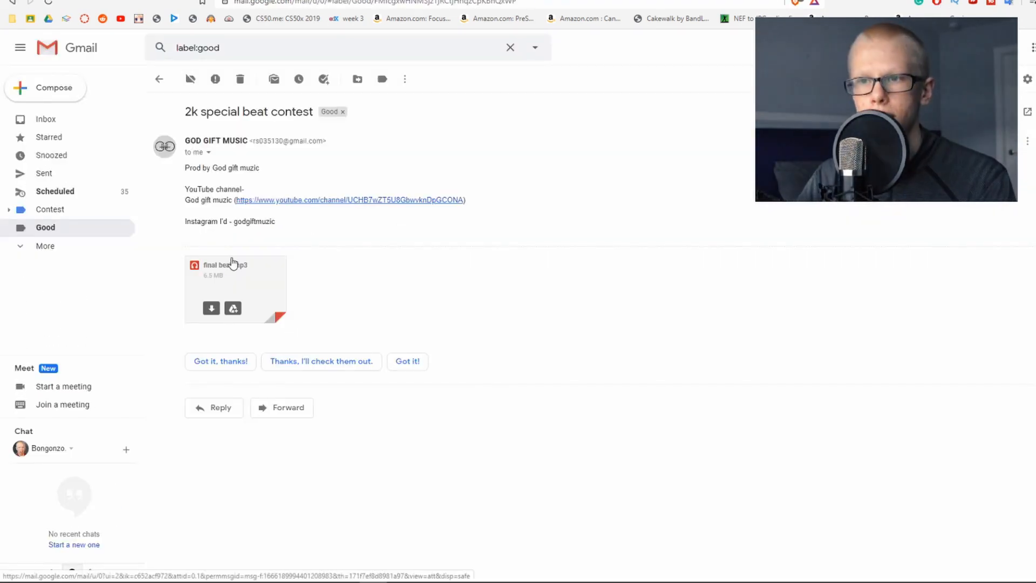
pyautogui.click(235, 275)
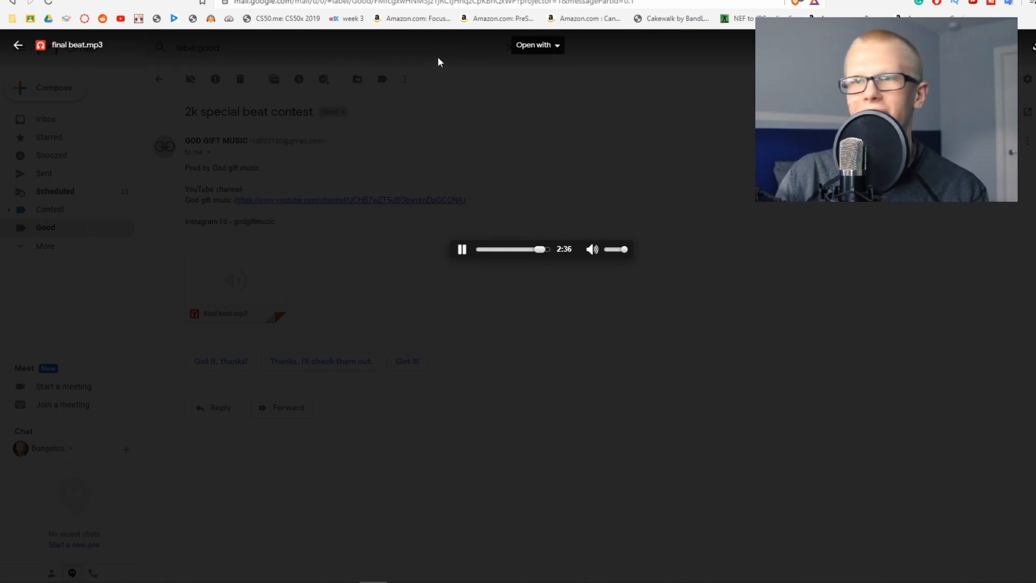
pyautogui.moveTo(450, 134)
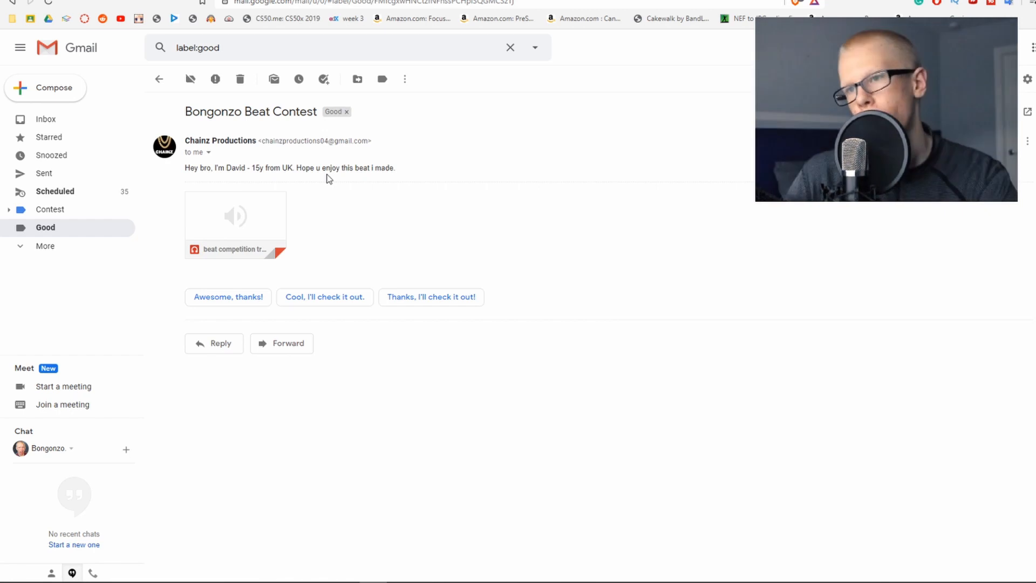
pyautogui.moveTo(266, 201)
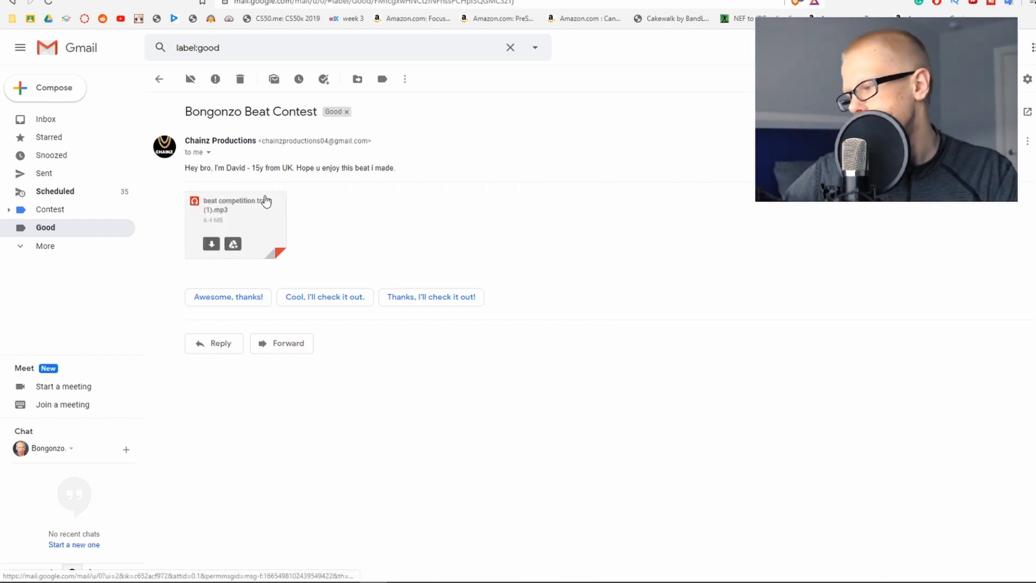
pyautogui.click(234, 210)
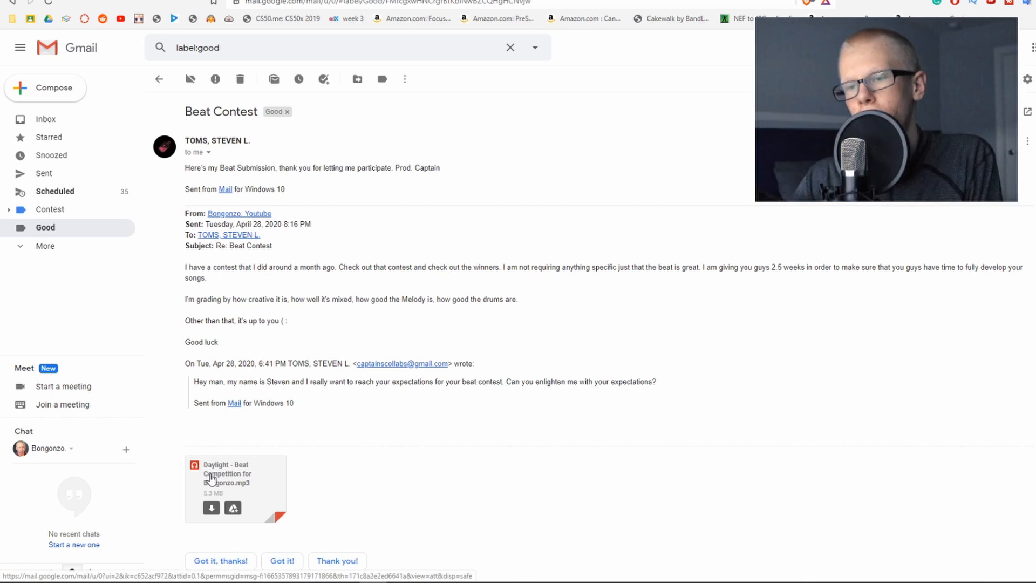
# Go back from the Daylight submission to the Good label's nine contest entries.
pyautogui.click(226, 479)
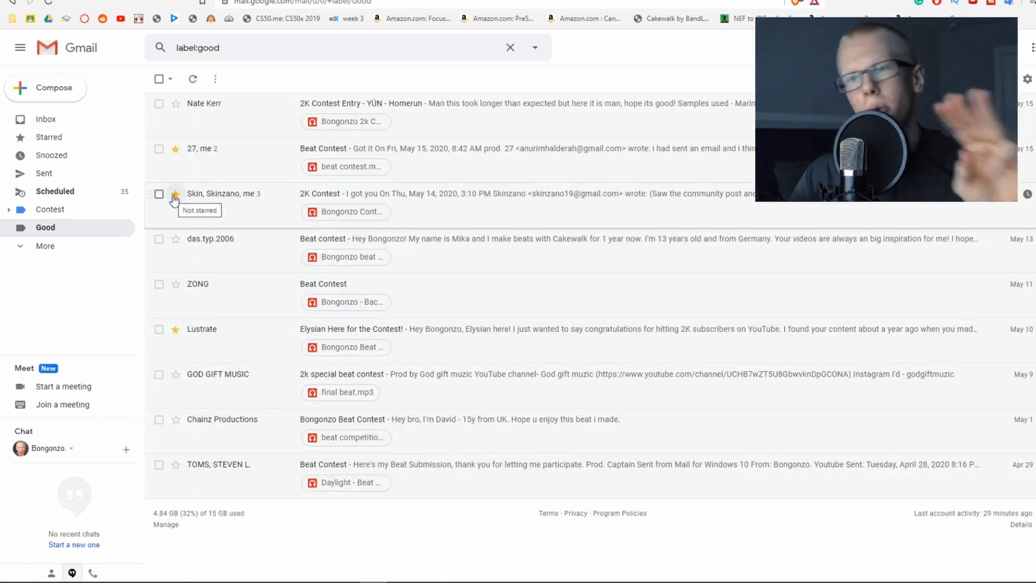
# Star Skinzano's May 14 2K Contest entry and return to the Good entries list.
pyautogui.click(175, 194)
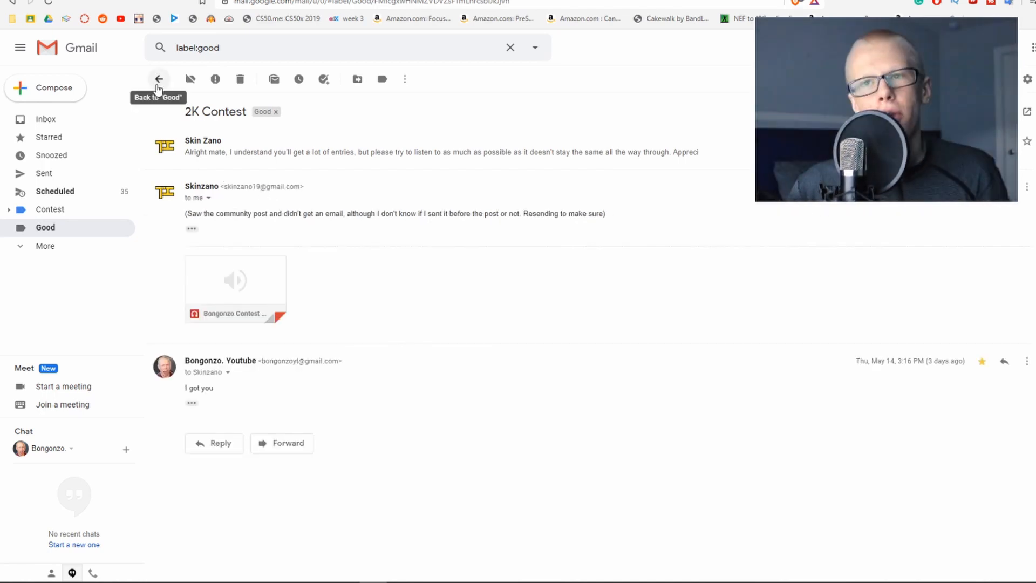
pyautogui.click(159, 79)
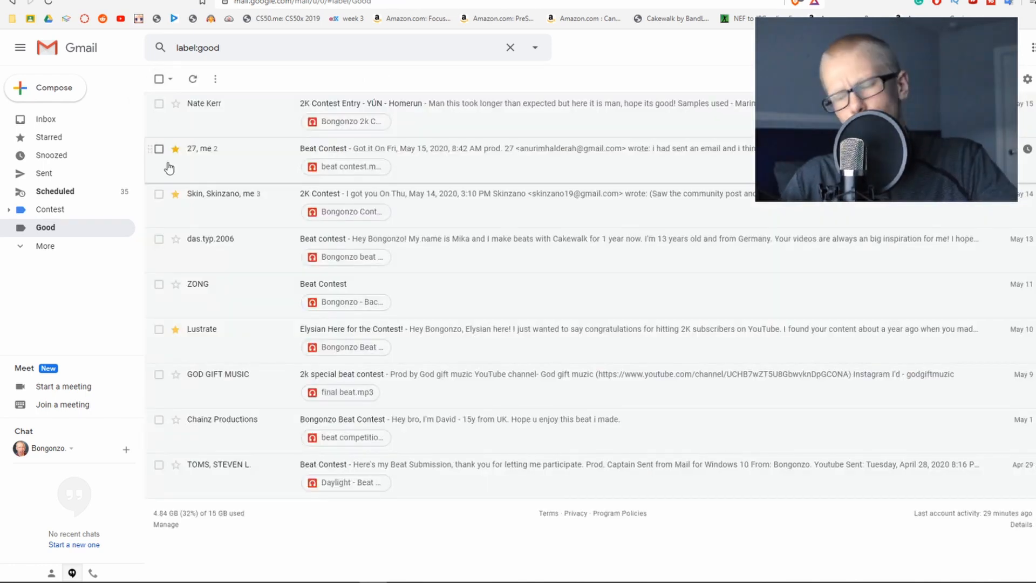
pyautogui.click(202, 328)
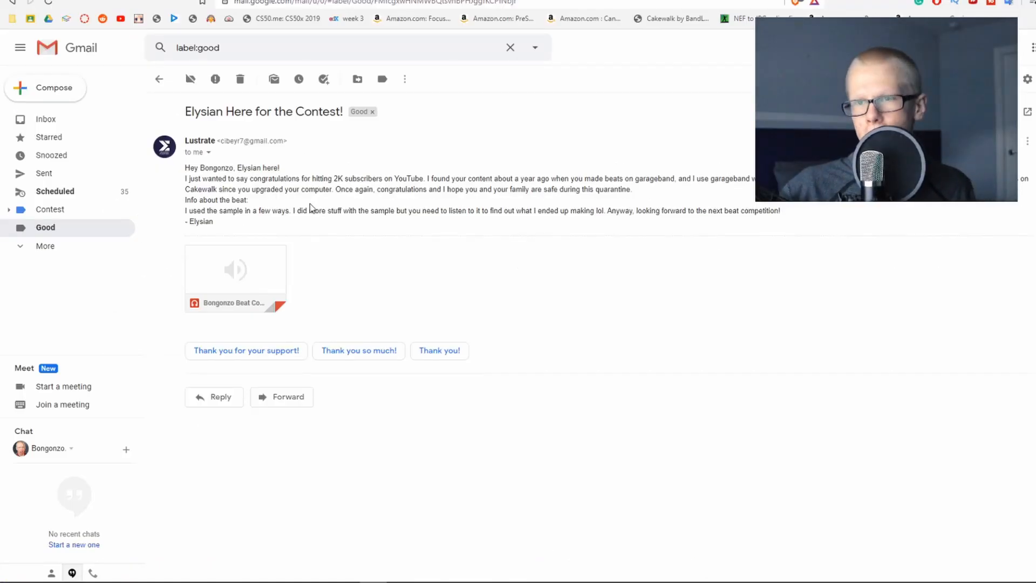
pyautogui.moveTo(349, 222)
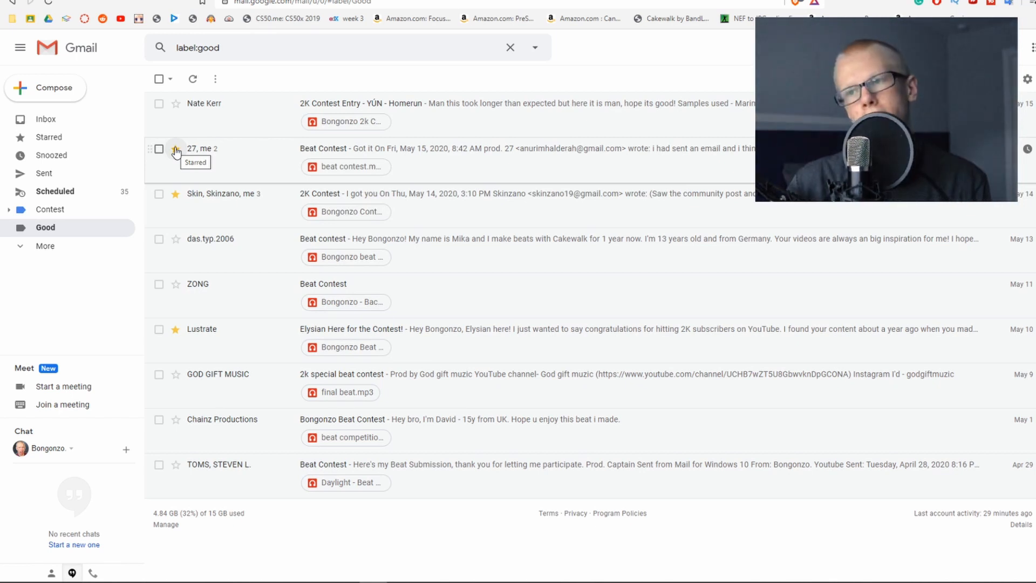
pyautogui.click(175, 149)
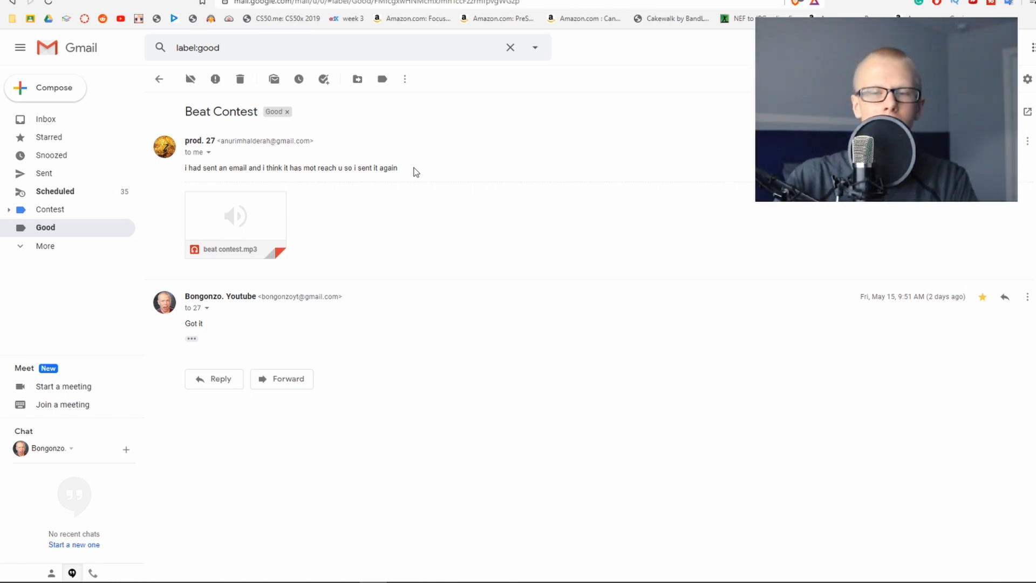
pyautogui.moveTo(477, 125)
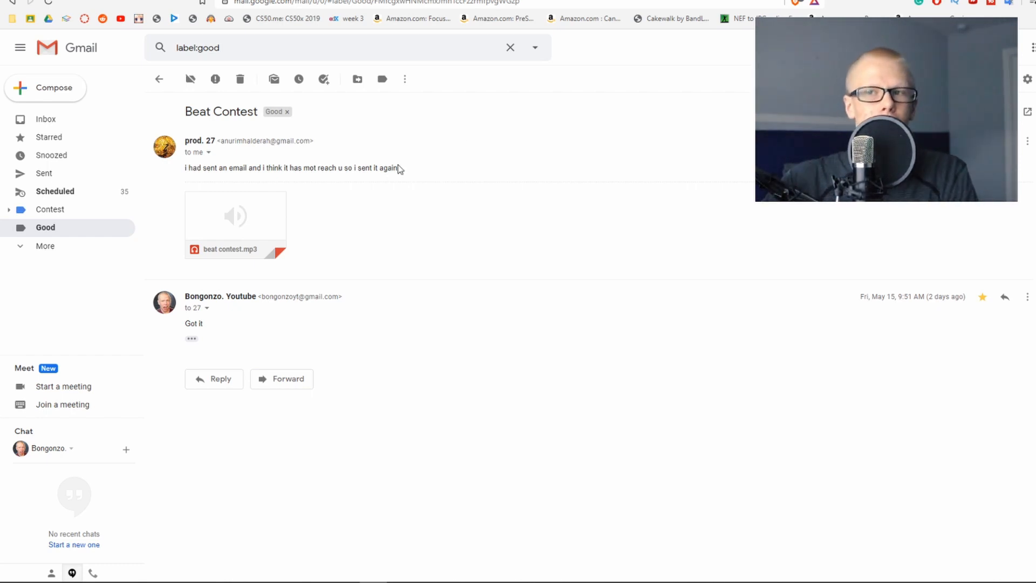
pyautogui.moveTo(424, 166)
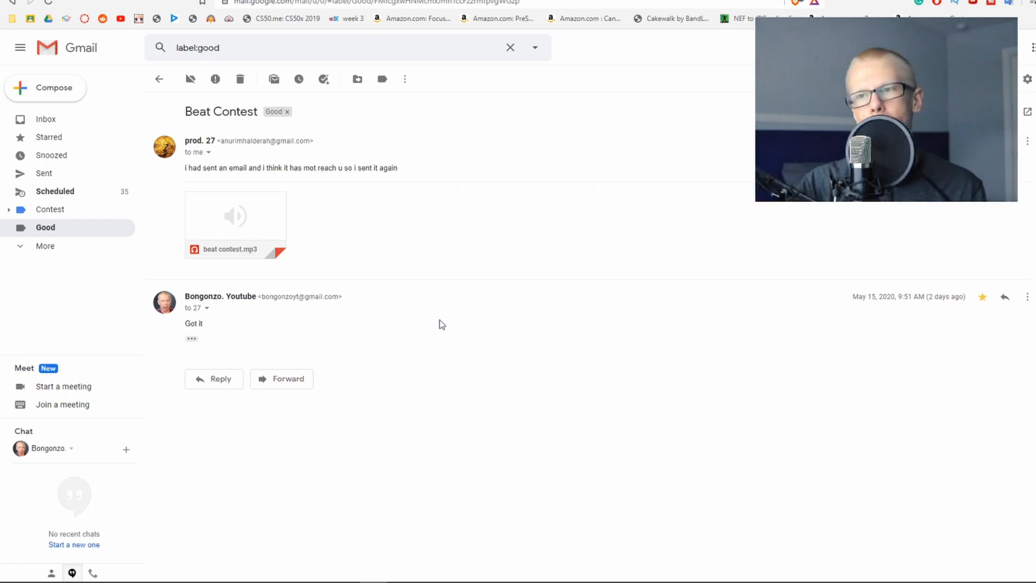
pyautogui.moveTo(433, 229)
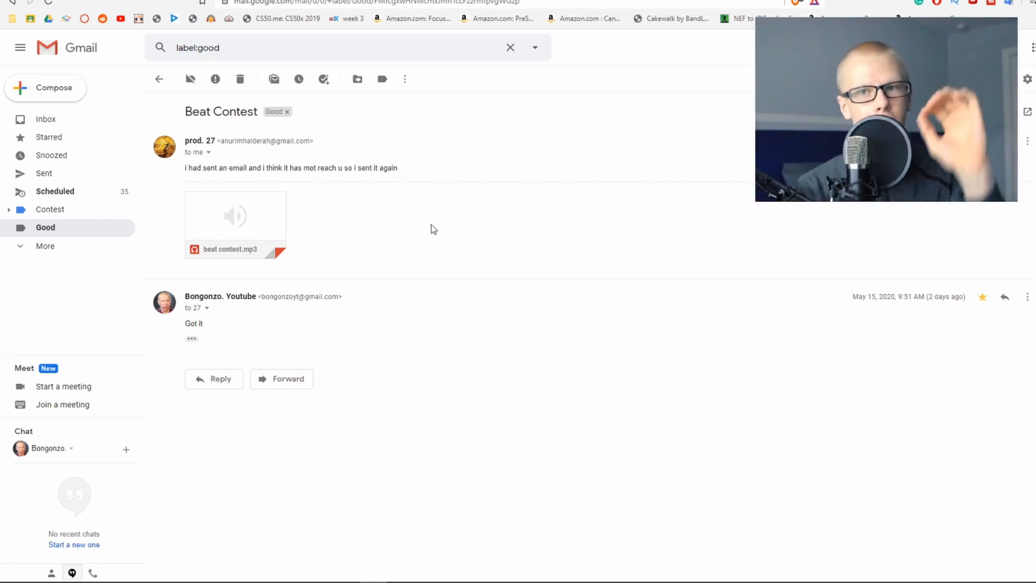